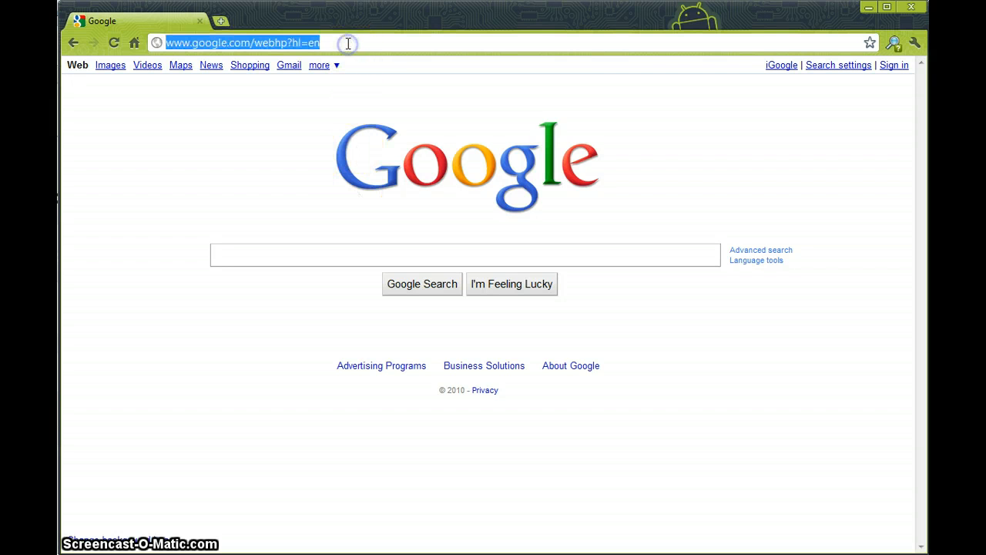
# Go to cheapsally.com and search coupons for '1800flowers'
pyautogui.write('cheapsally.com')
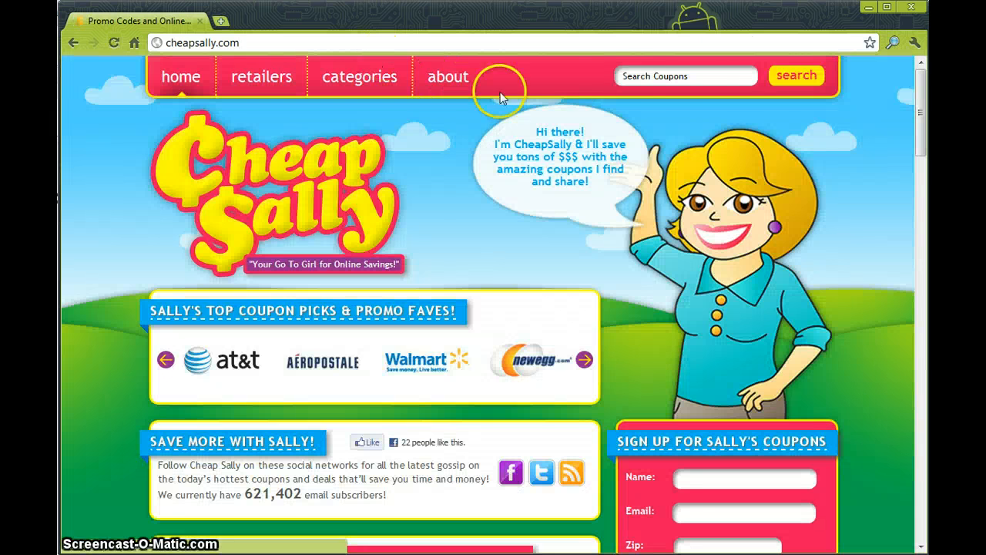
pyautogui.click(686, 75)
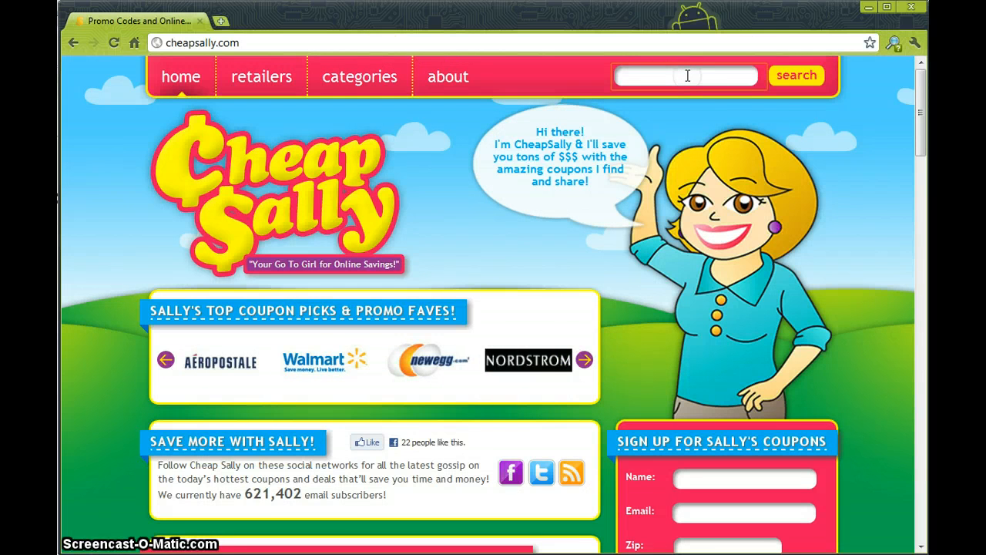
pyautogui.write('1800flowers')
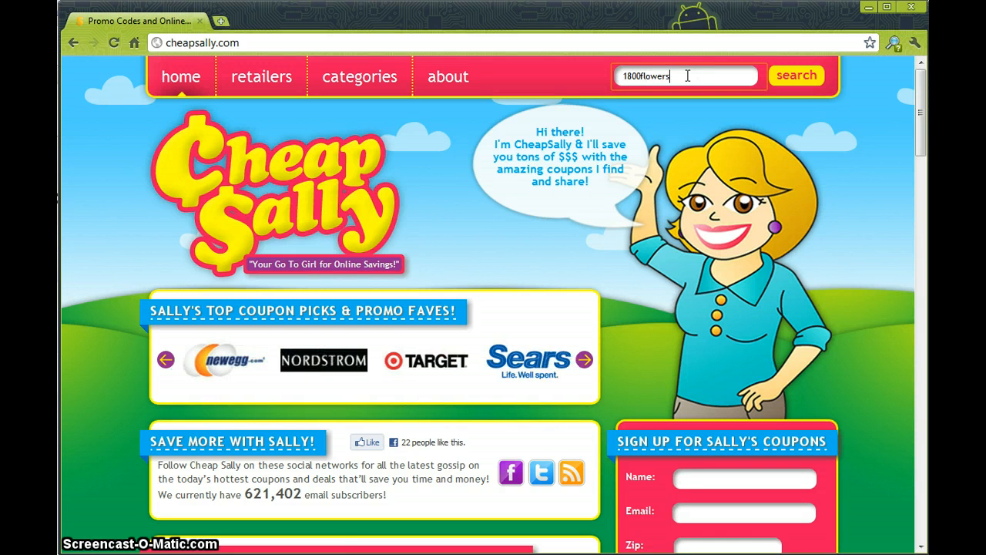
pyautogui.click(797, 75)
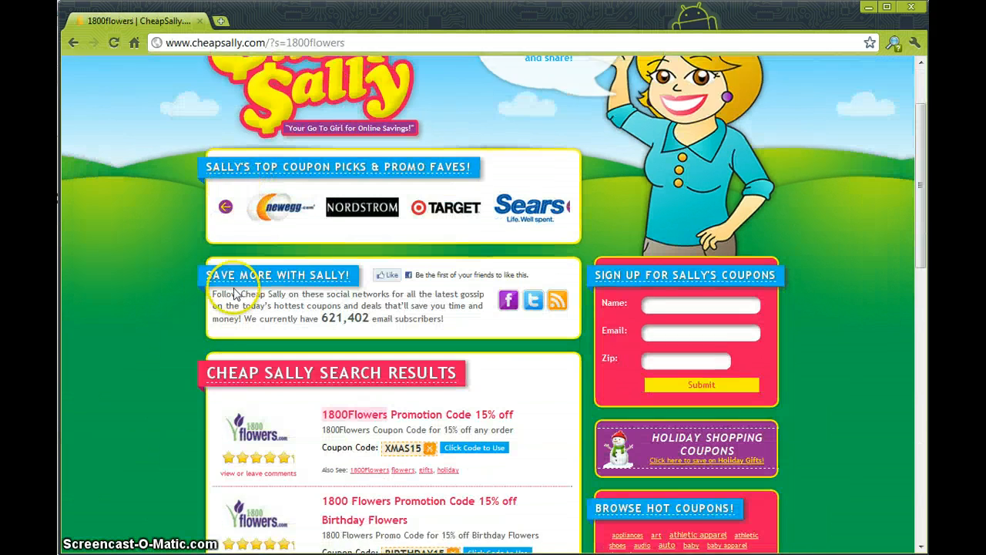
# Use the XMAS15 15%-off coupon code from the results to reach 1-800-Flowers
pyautogui.scroll(-3)
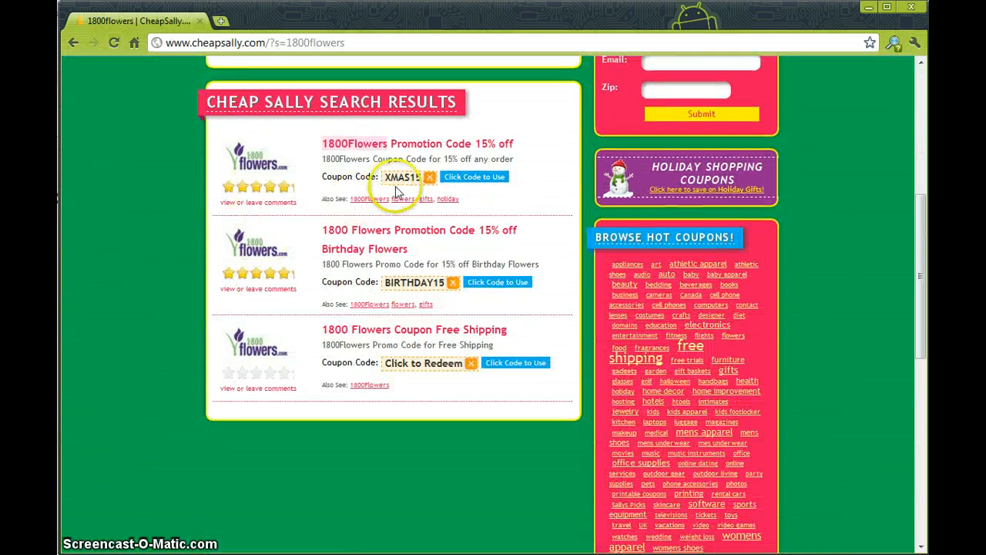
pyautogui.moveTo(497, 158)
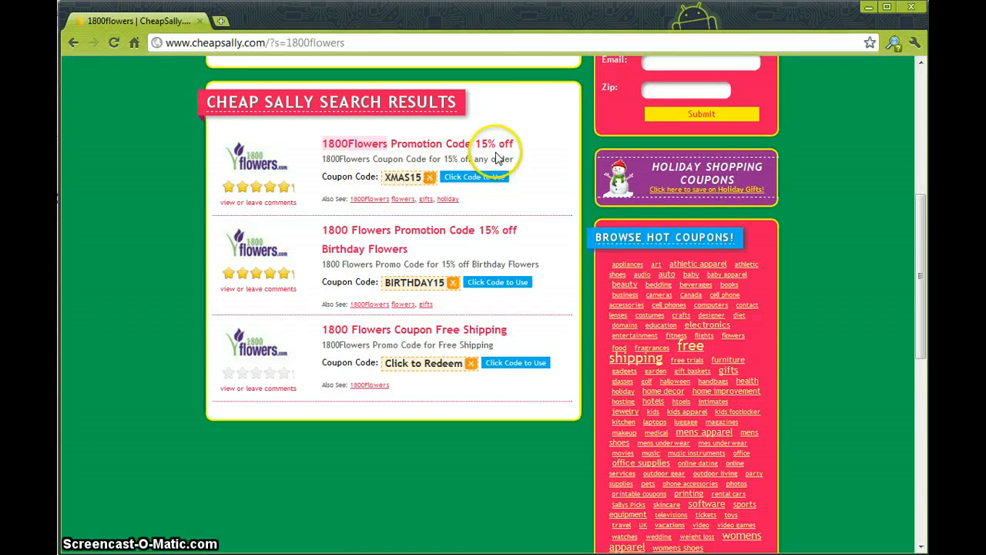
pyautogui.click(474, 177)
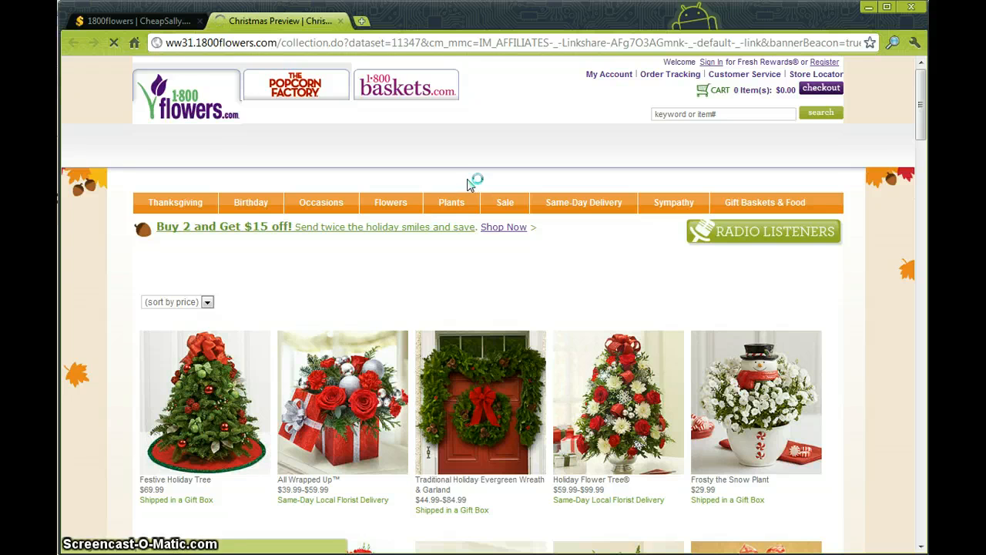
# Browse the Christmas collection and select the Elegant Wishes for Christmas bouquet
pyautogui.scroll(-3)
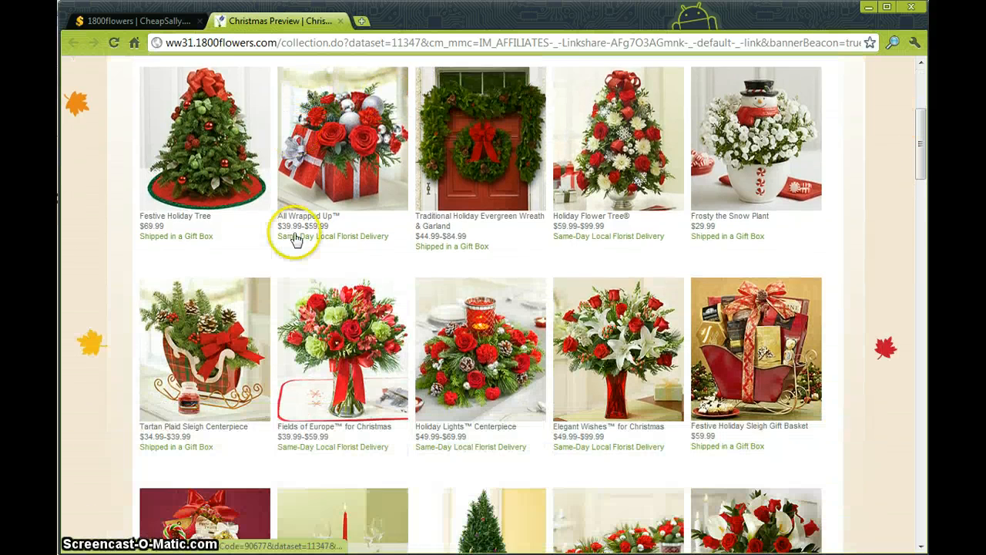
pyautogui.scroll(-3)
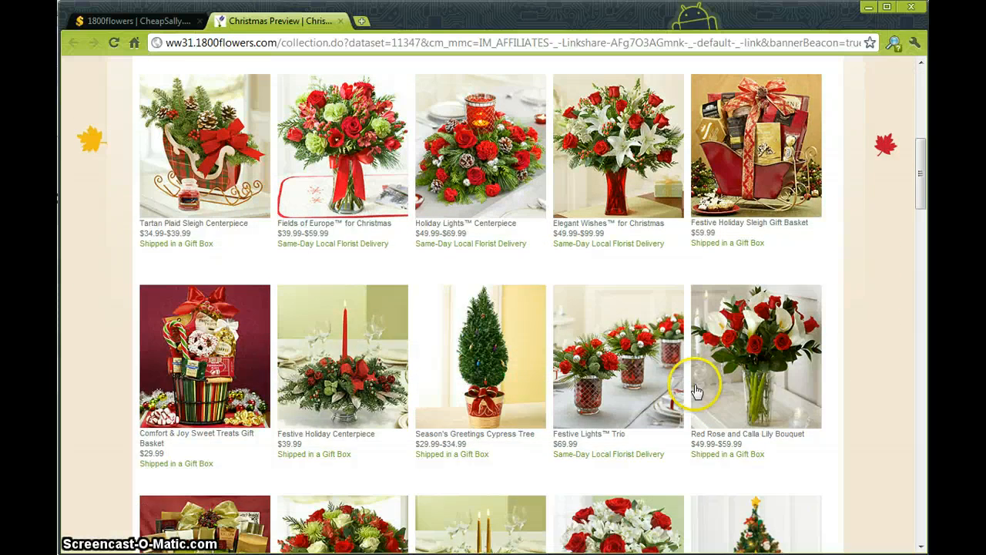
pyautogui.click(617, 146)
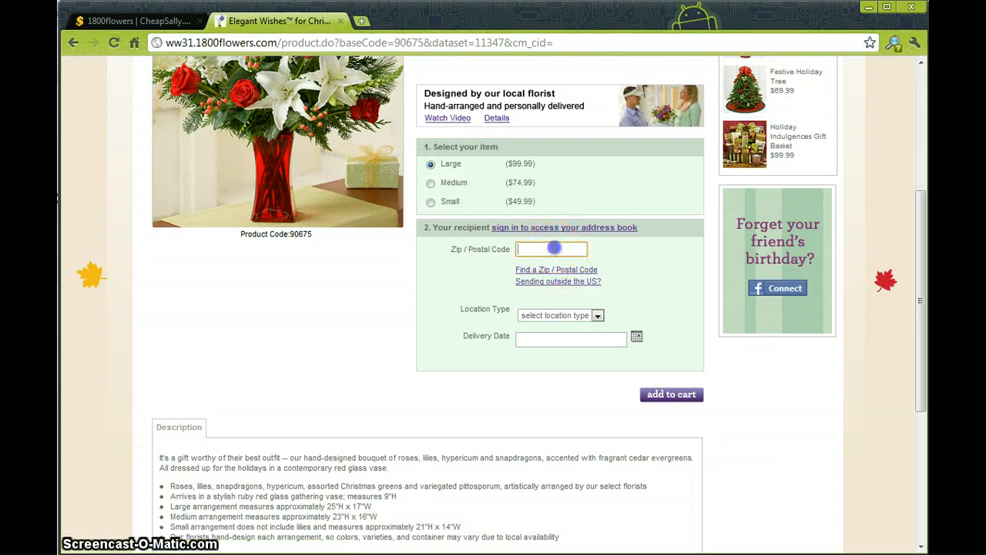
# Enter zip 92101, choose Residence, and pick Thursday, December 16th for delivery
pyautogui.write('92101')
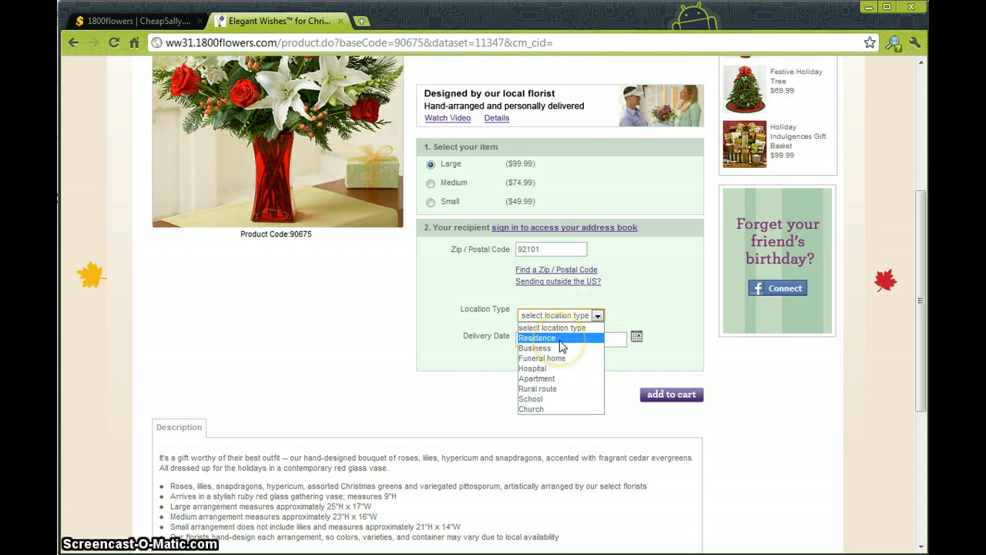
pyautogui.click(636, 336)
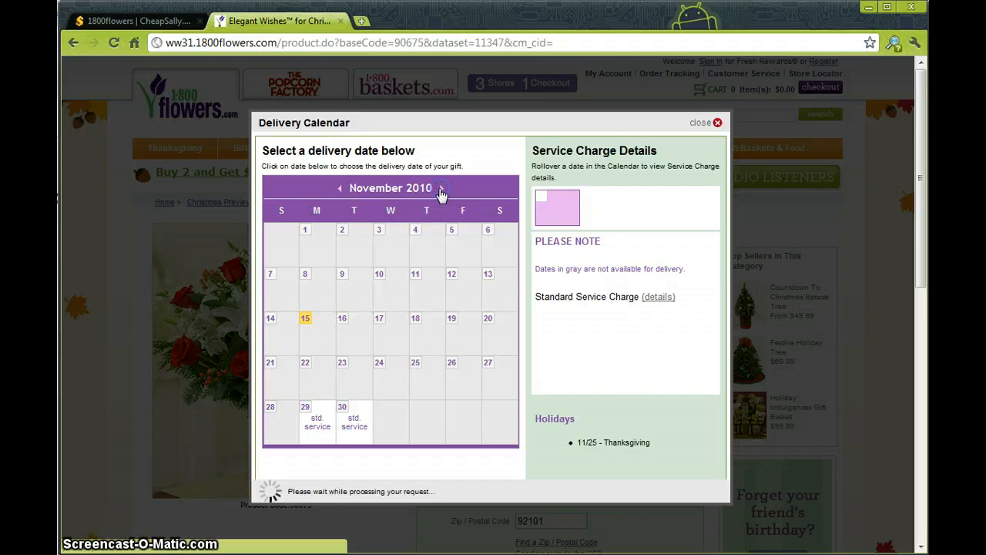
pyautogui.click(441, 188)
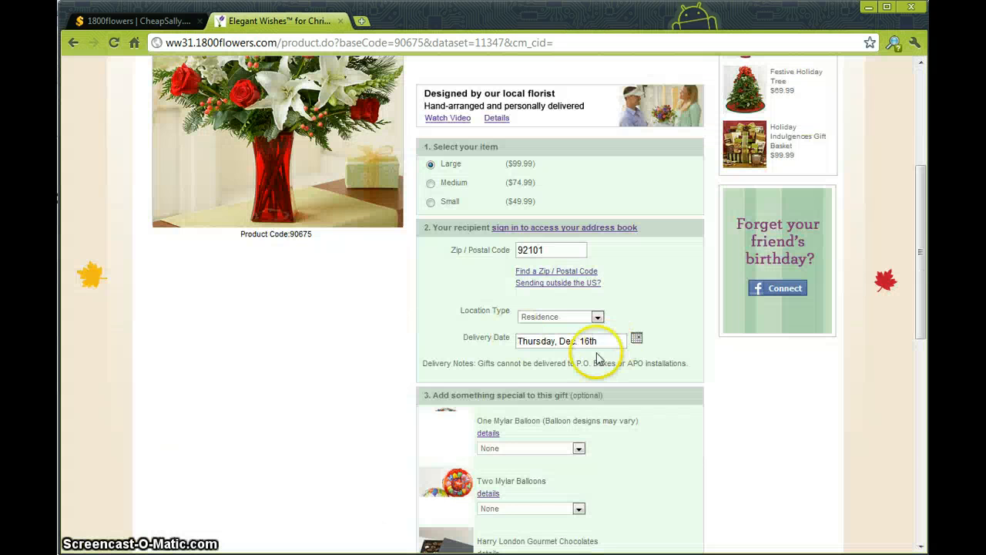
pyautogui.scroll(-3)
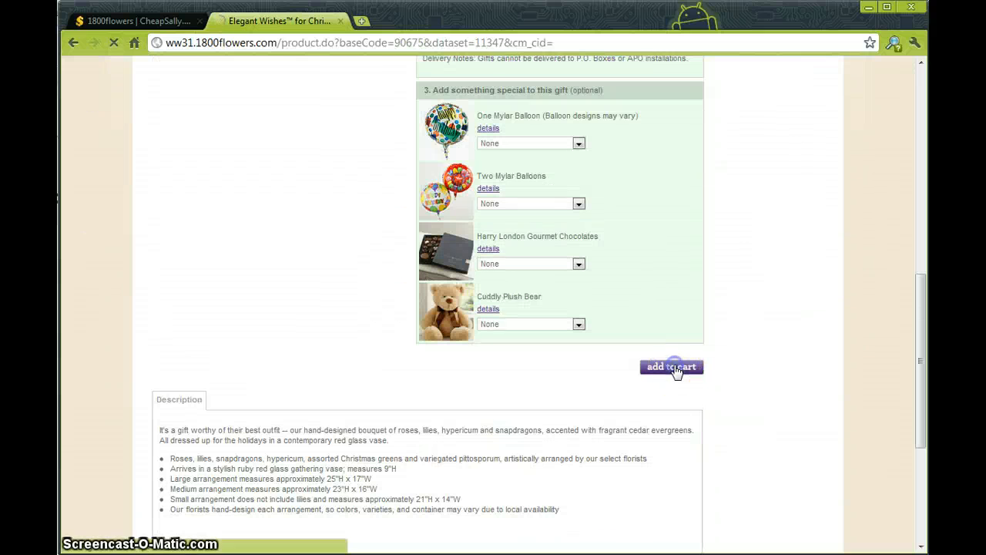
# Add the Large Elegant Wishes bouquet ($99.99) to the cart and proceed to checkout
pyautogui.click(671, 366)
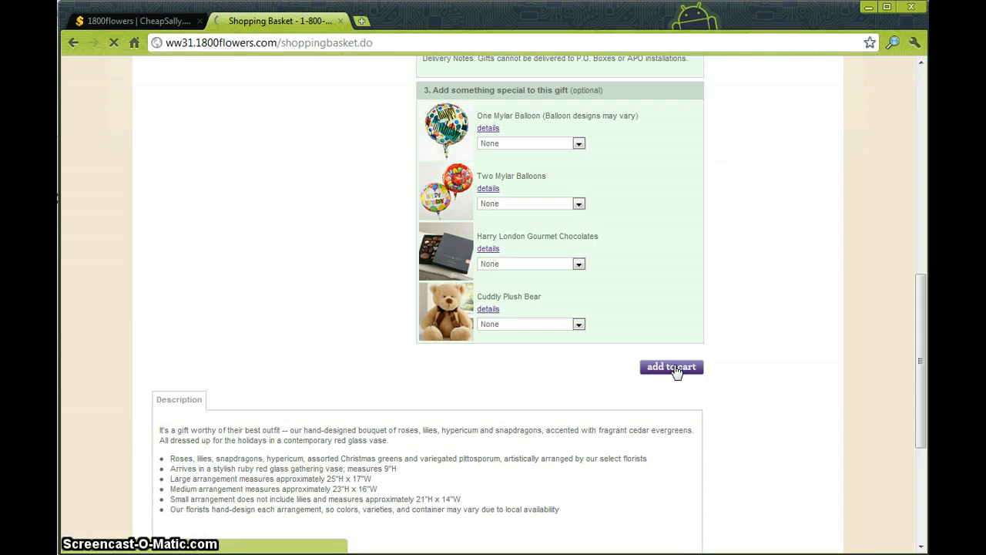
pyautogui.click(671, 366)
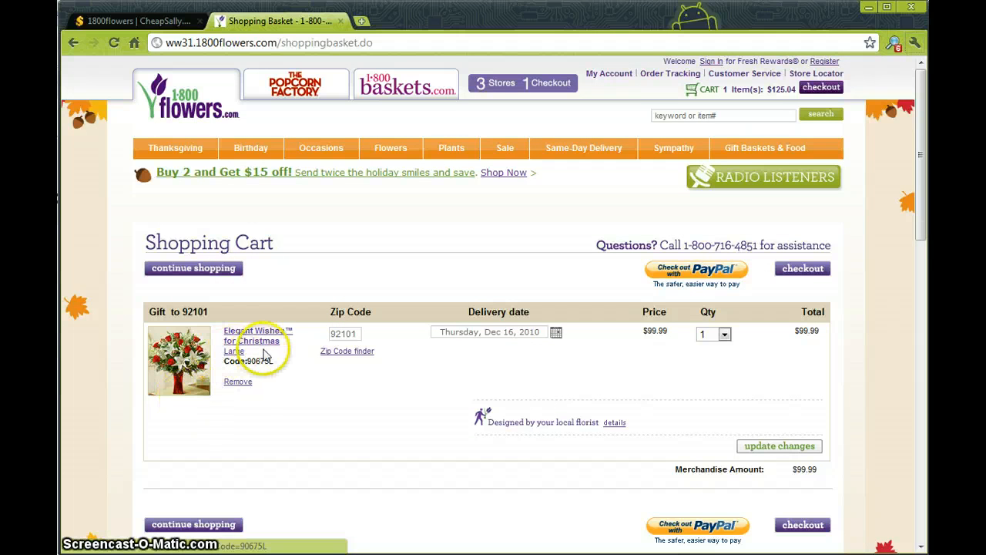
pyautogui.moveTo(377, 354)
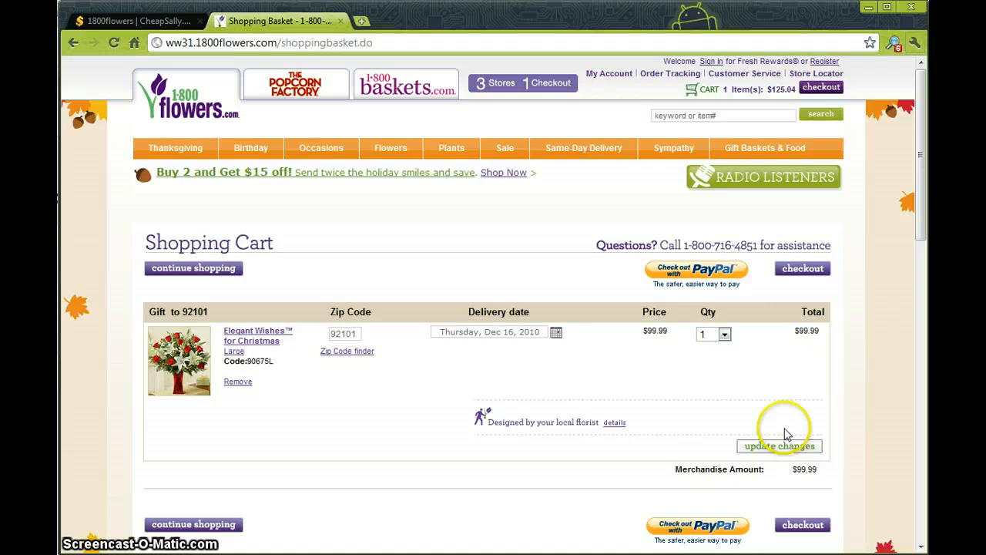
pyautogui.moveTo(804, 268)
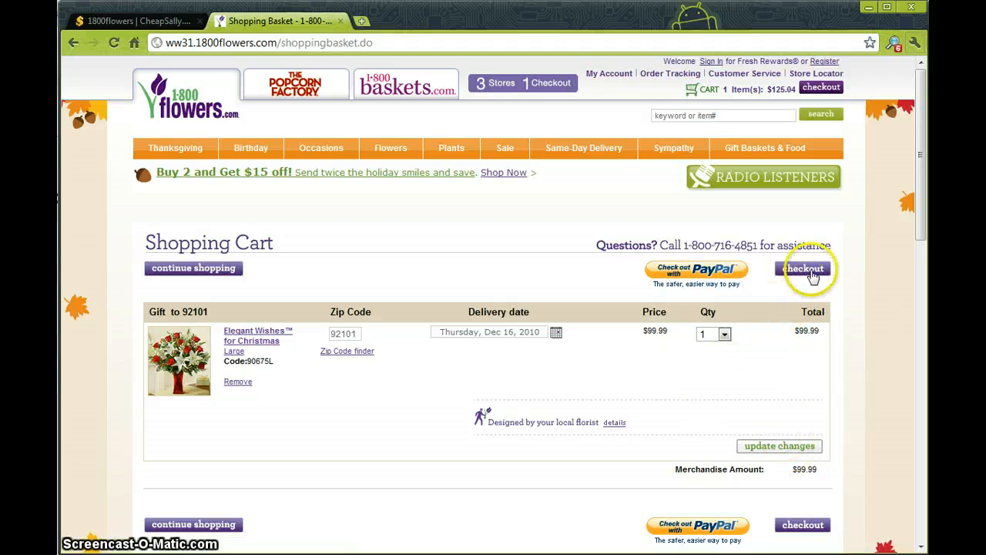
pyautogui.click(803, 268)
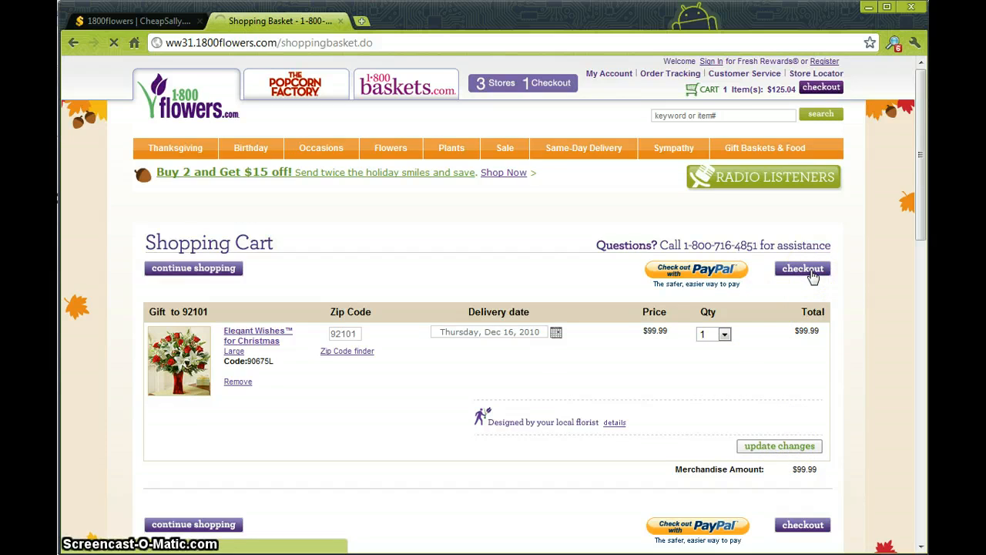
# Continue as a guest with recipient shipping details and No Card Message selected
pyautogui.click(802, 268)
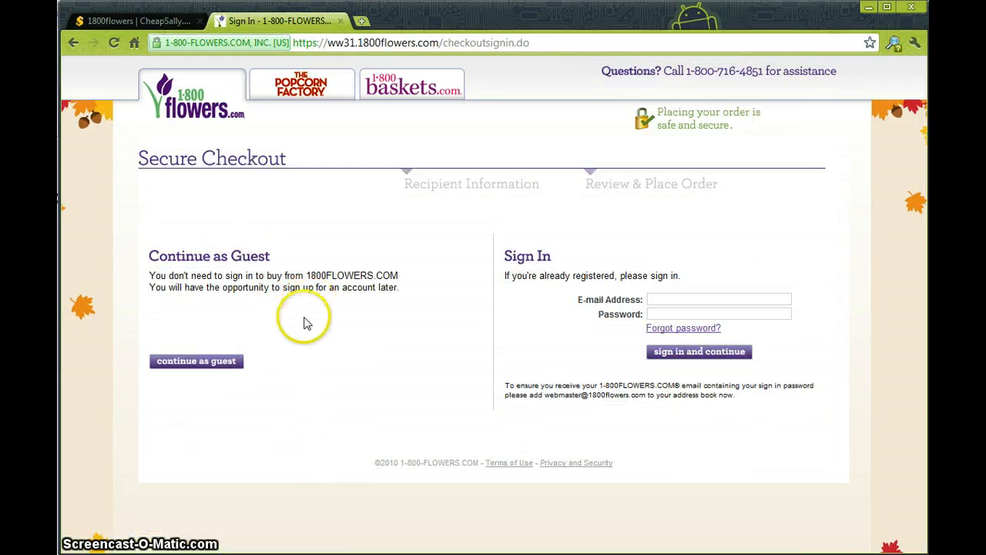
pyautogui.click(195, 361)
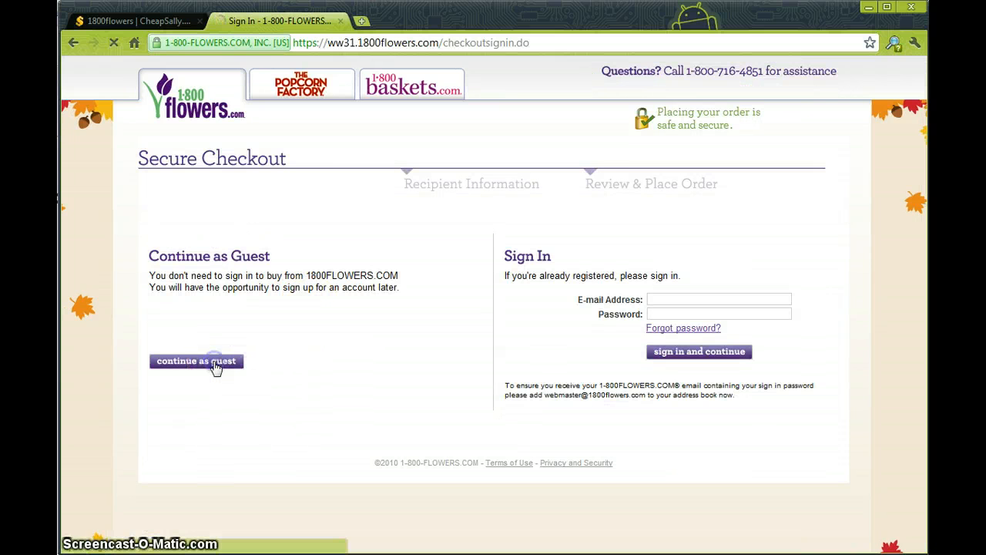
pyautogui.click(195, 360)
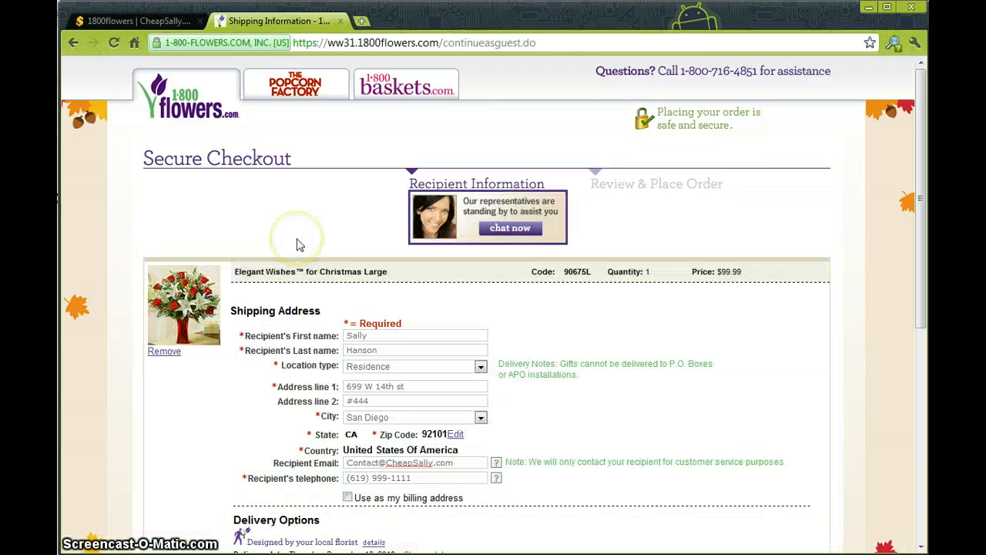
pyautogui.scroll(-3)
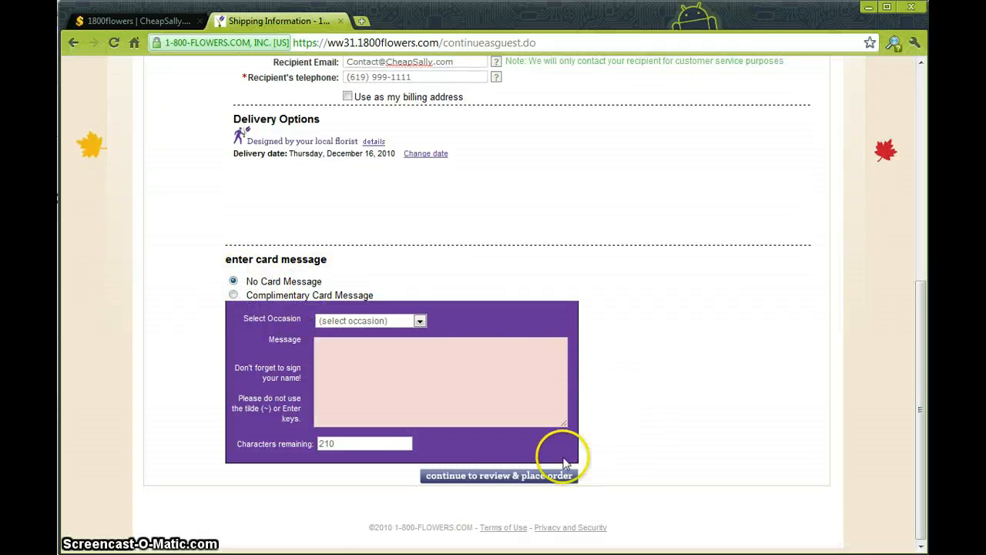
pyautogui.click(499, 475)
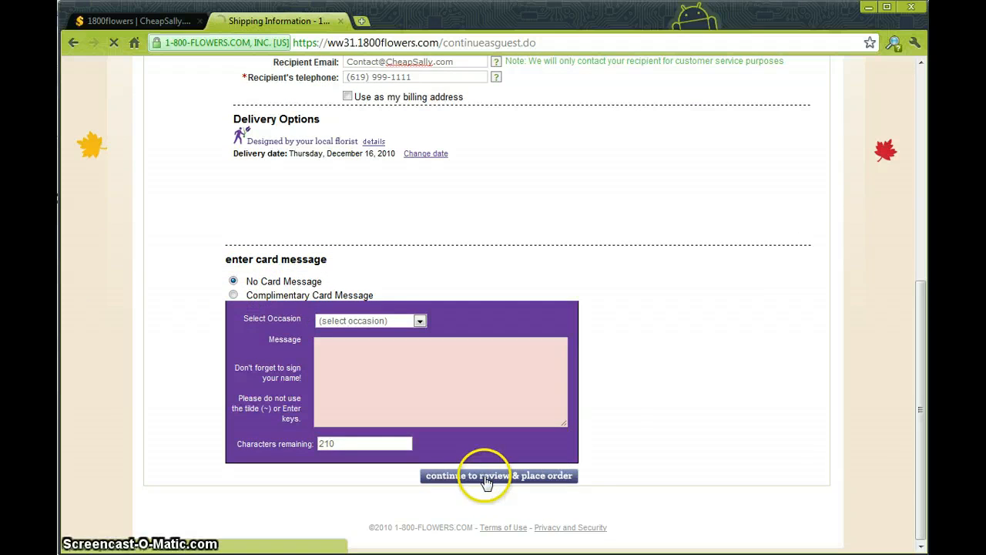
# Enter promotion code XMAS15 in Payment Information and apply it
pyautogui.click(500, 475)
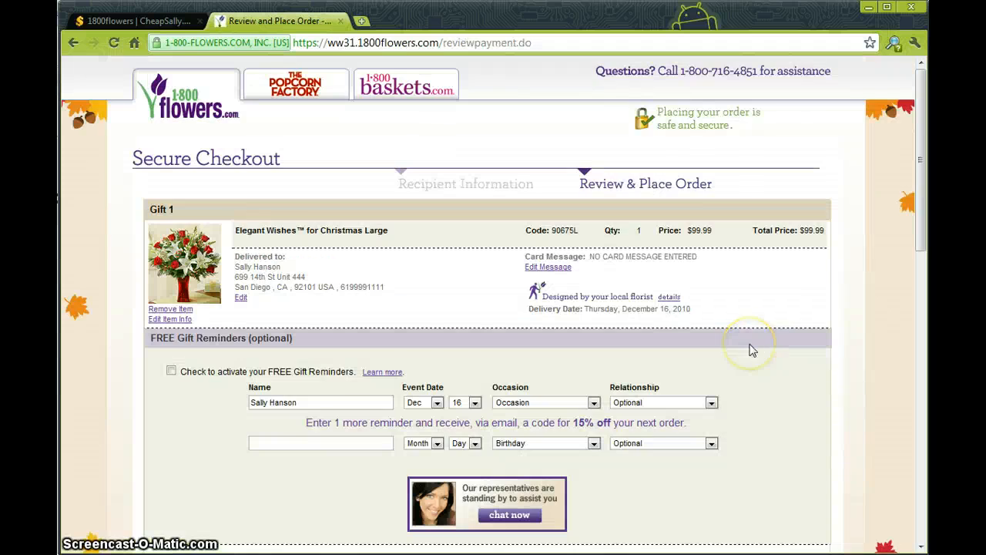
pyautogui.scroll(-3)
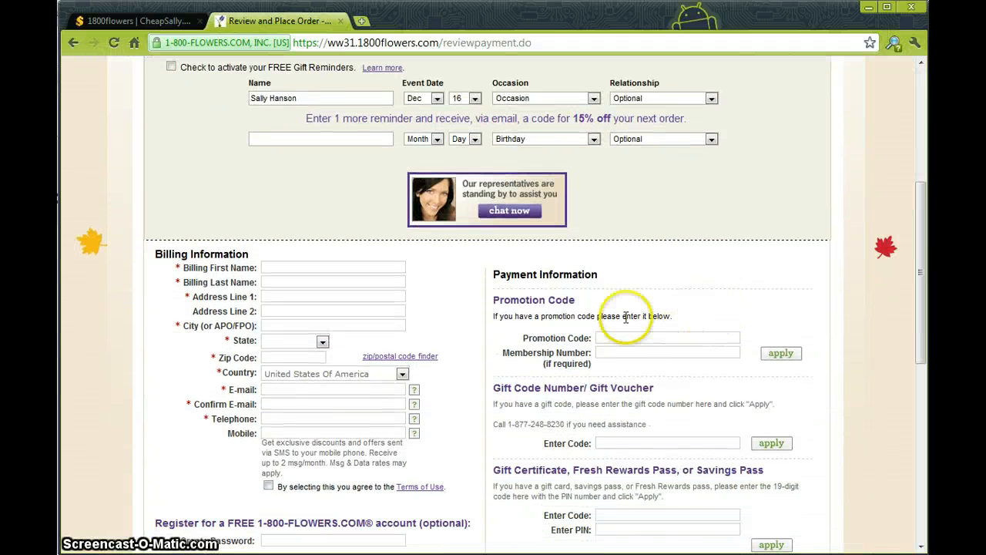
pyautogui.moveTo(501, 312)
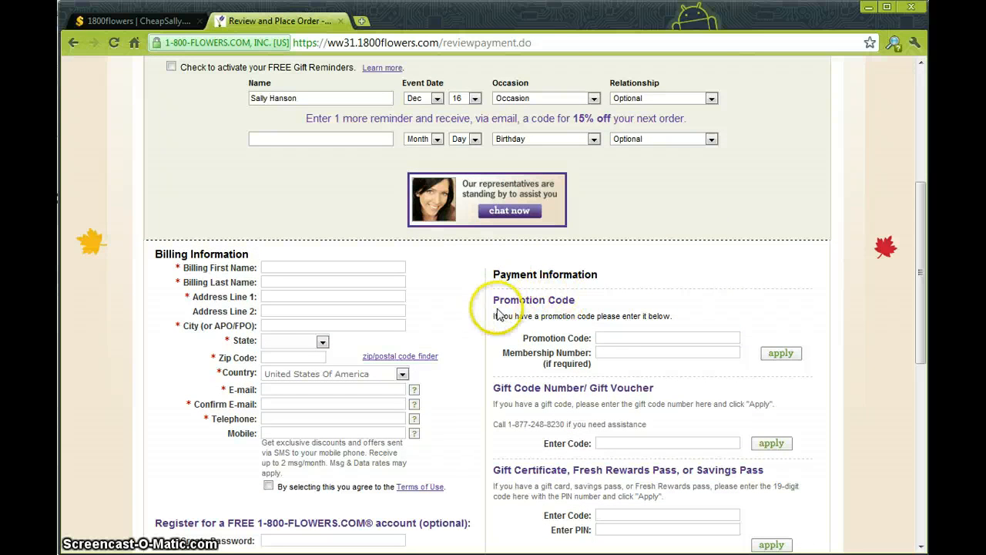
pyautogui.click(667, 337)
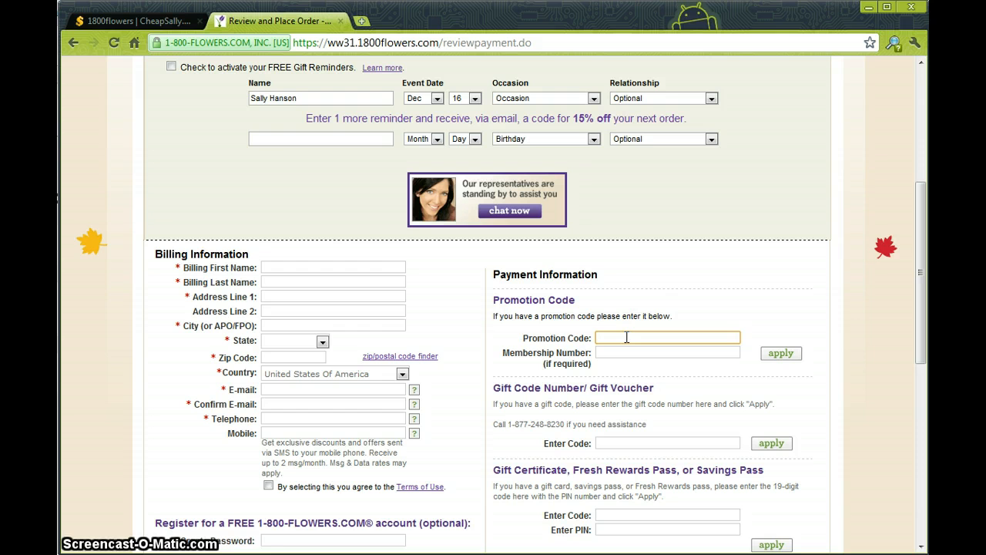
pyautogui.click(108, 21)
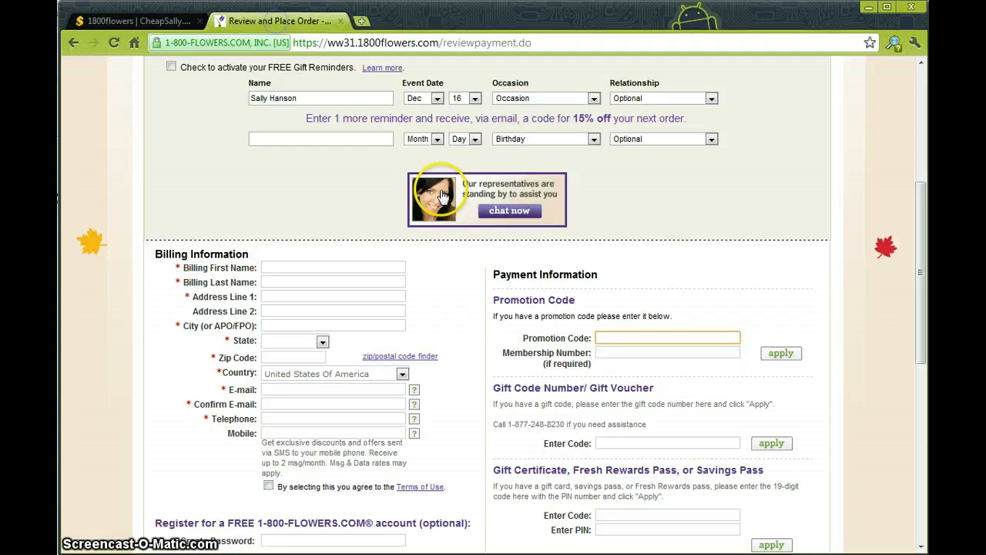
pyautogui.write('XMAS15')
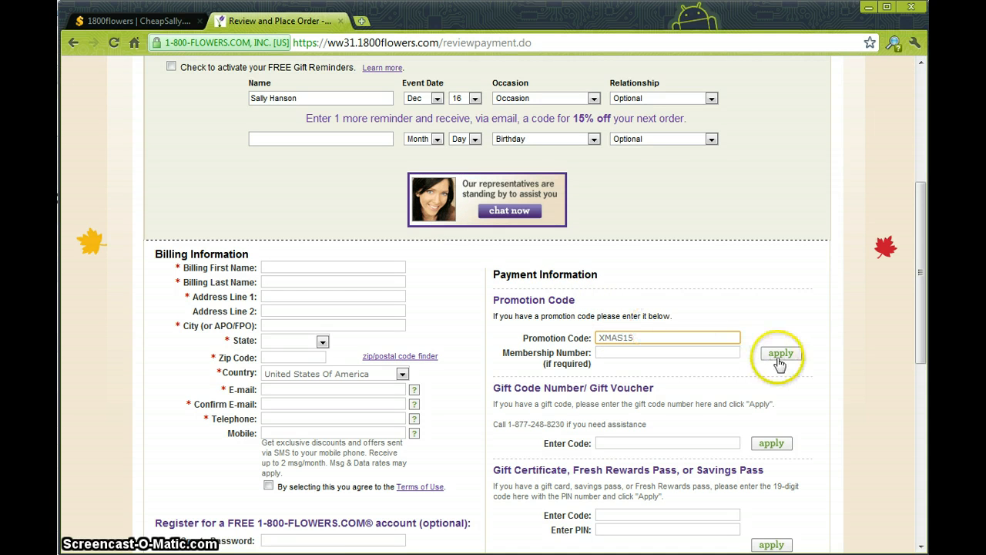
pyautogui.click(780, 353)
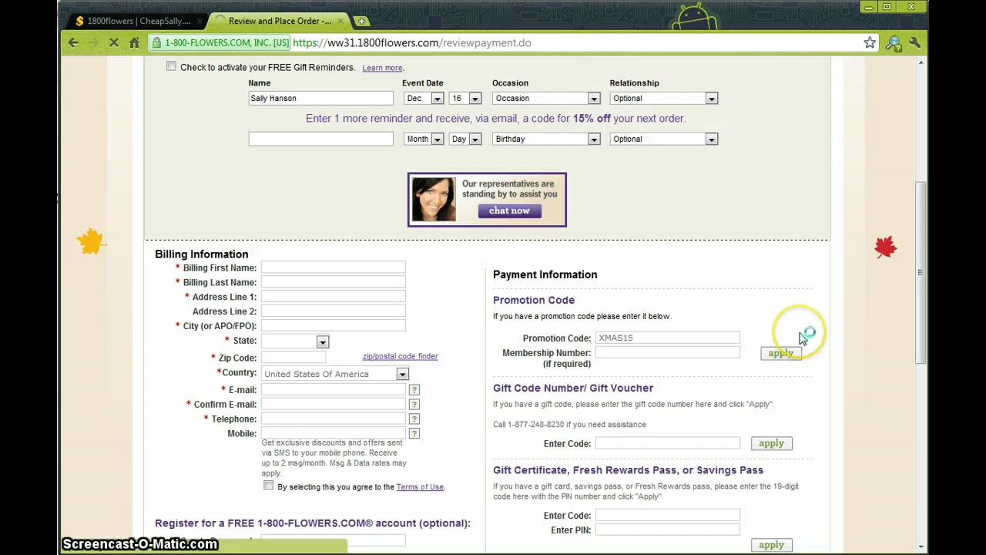
# Check the Order Summary for the $15.00 XMAS15 discount and $108.73 total
pyautogui.click(780, 353)
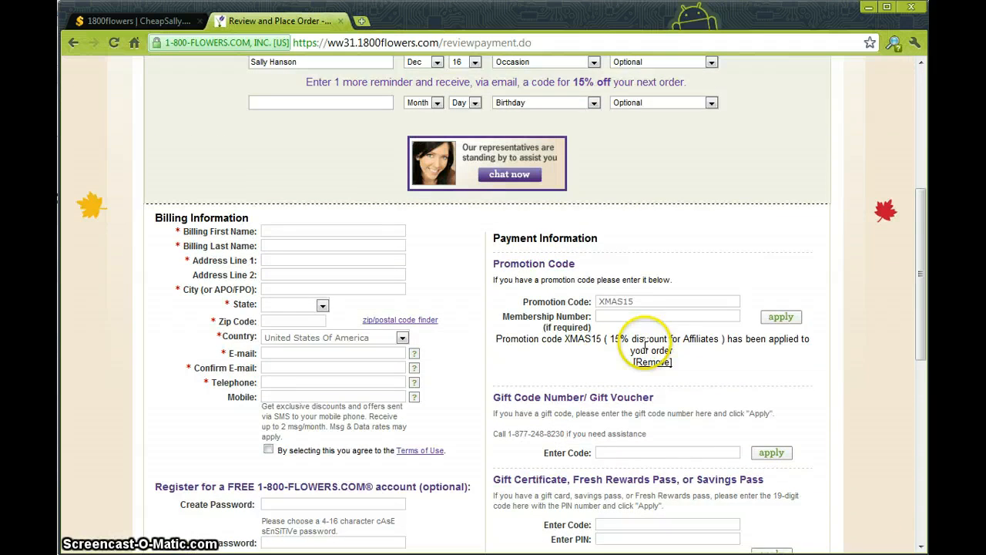
pyautogui.scroll(-3)
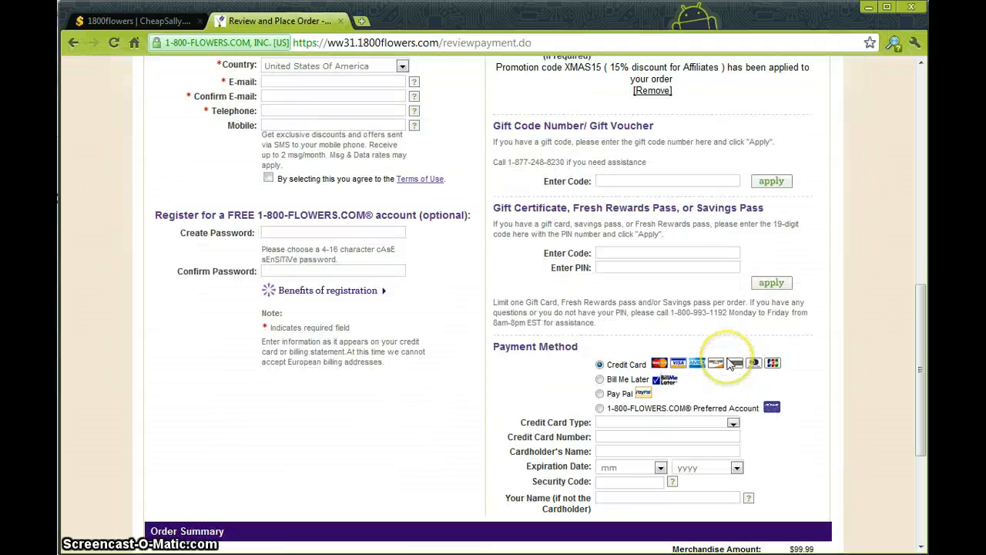
pyautogui.scroll(-3)
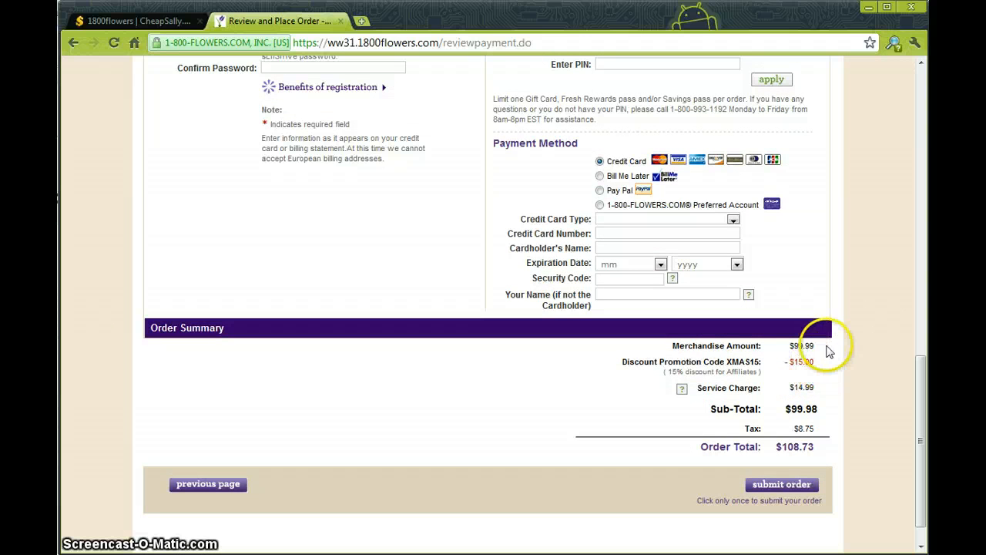
pyautogui.moveTo(781, 375)
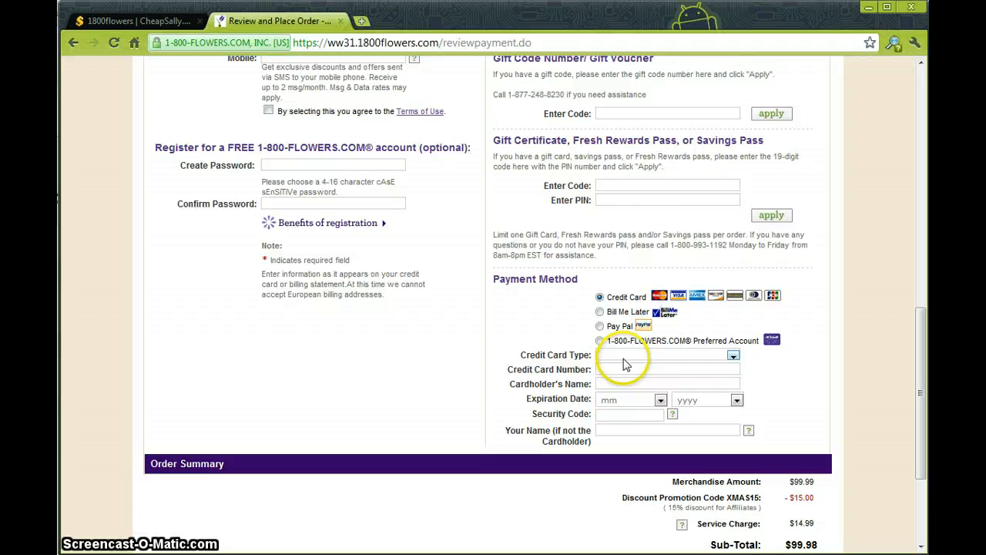
pyautogui.scroll(-3)
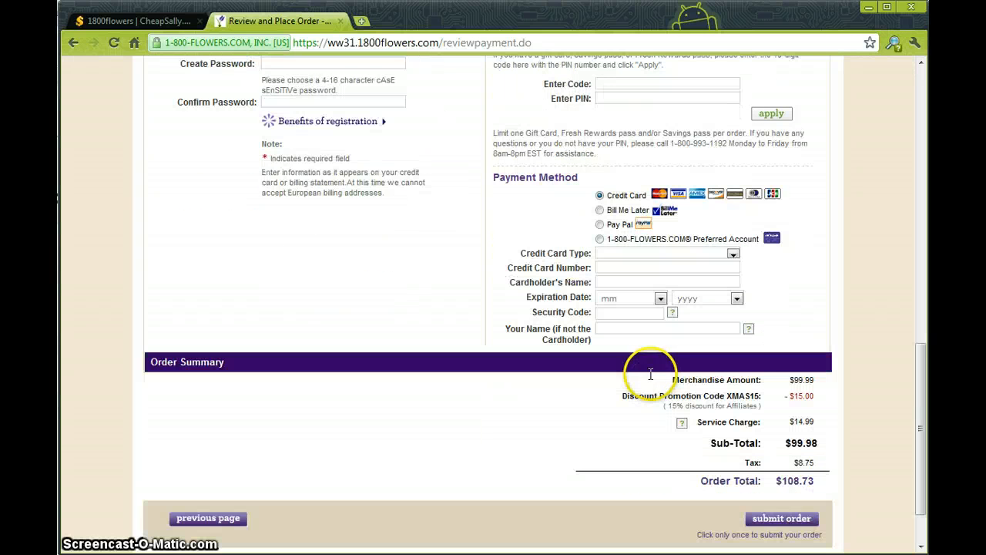